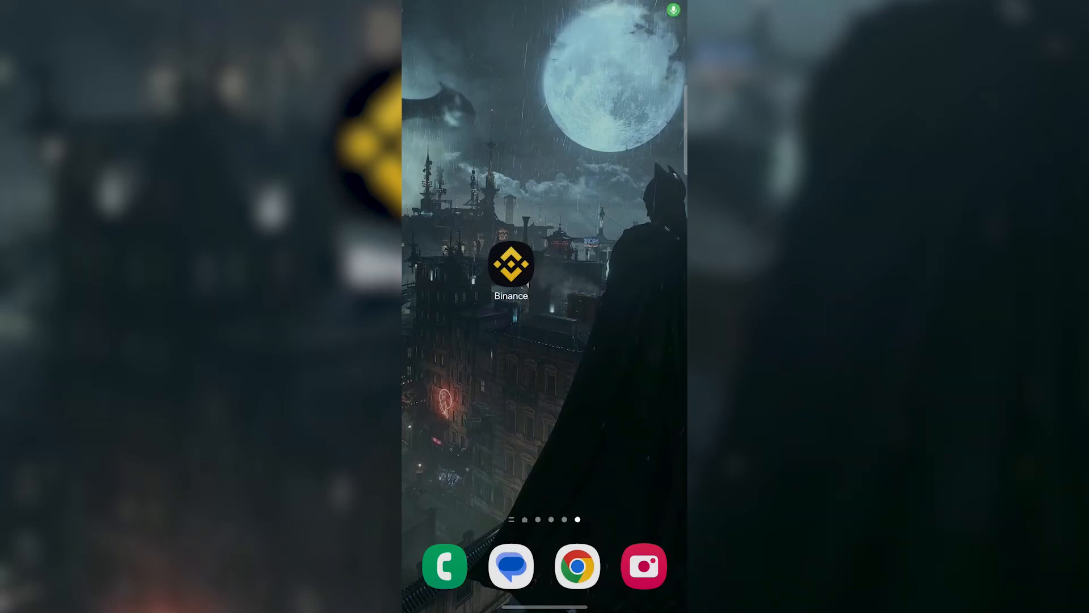
Launch Binance, go to Wallets, and scroll through the crypto holdings list.
left_click(510, 276)
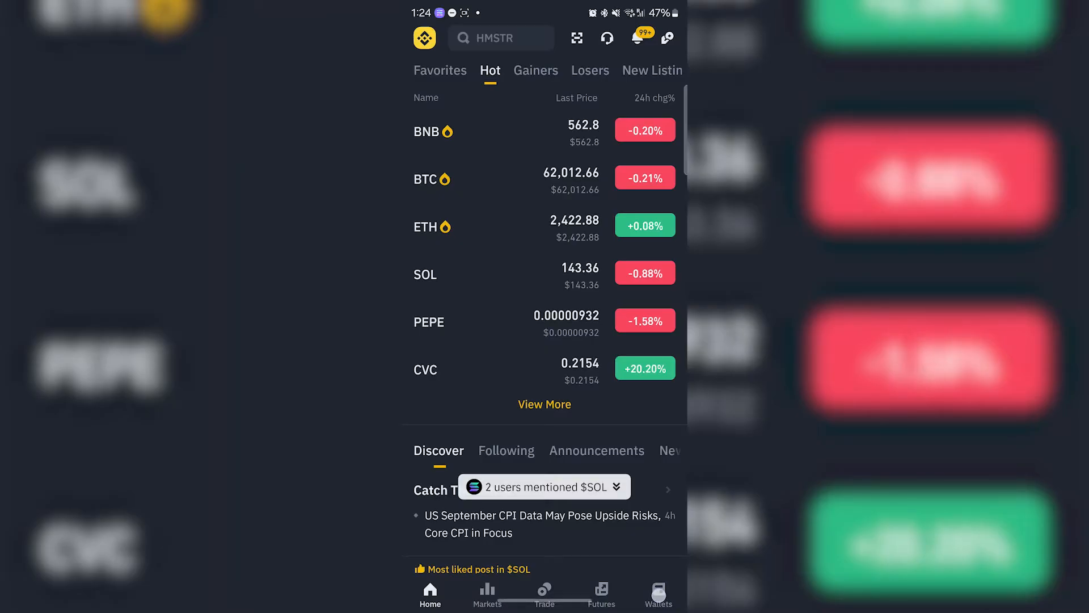
left_click(658, 591)
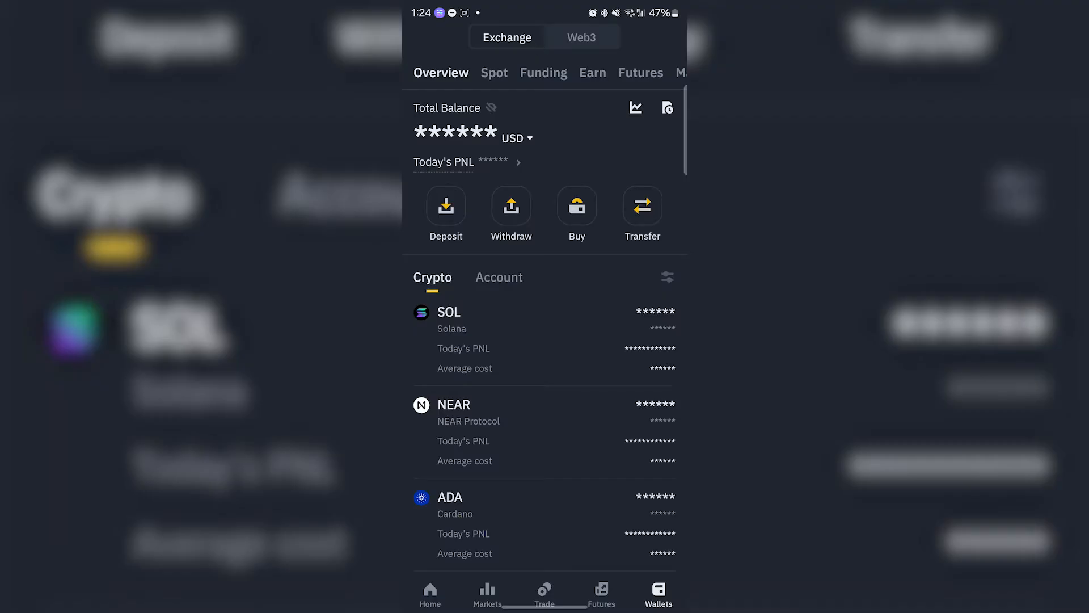
scroll("down", 3)
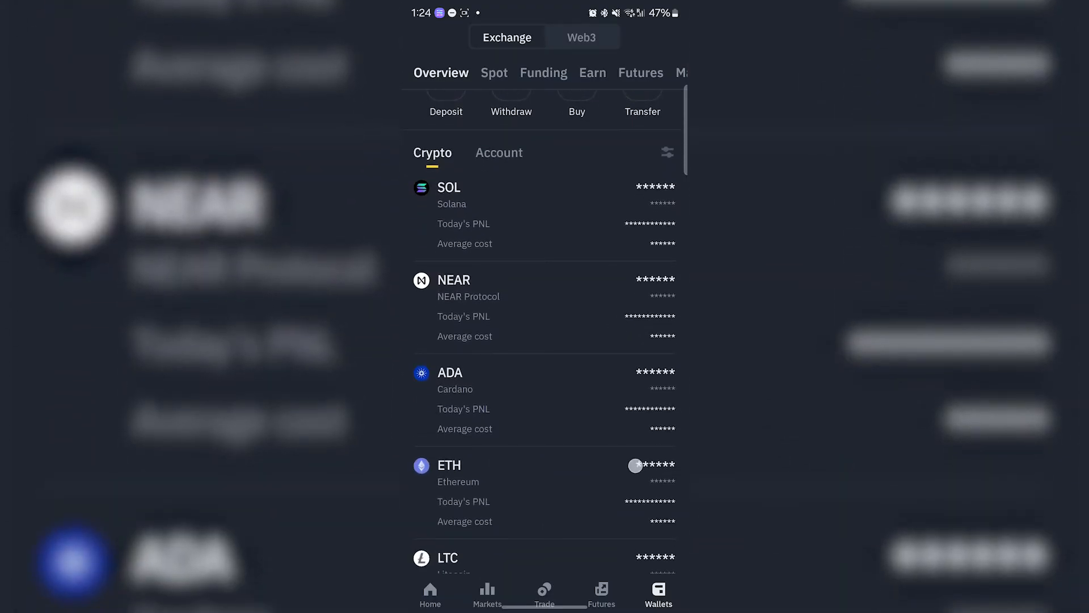
scroll("down", 3)
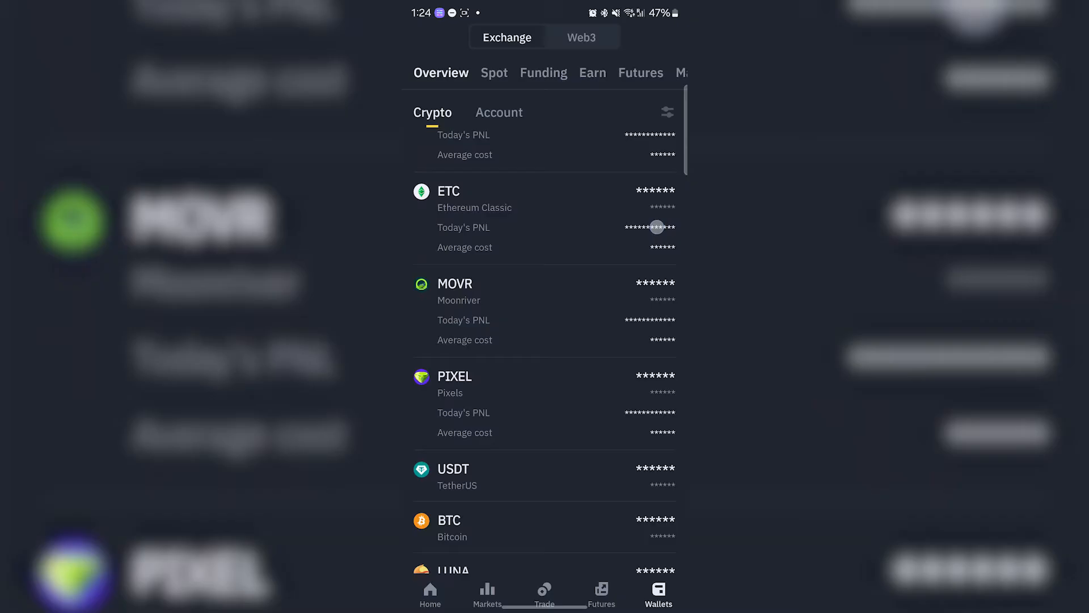
scroll("down", 3)
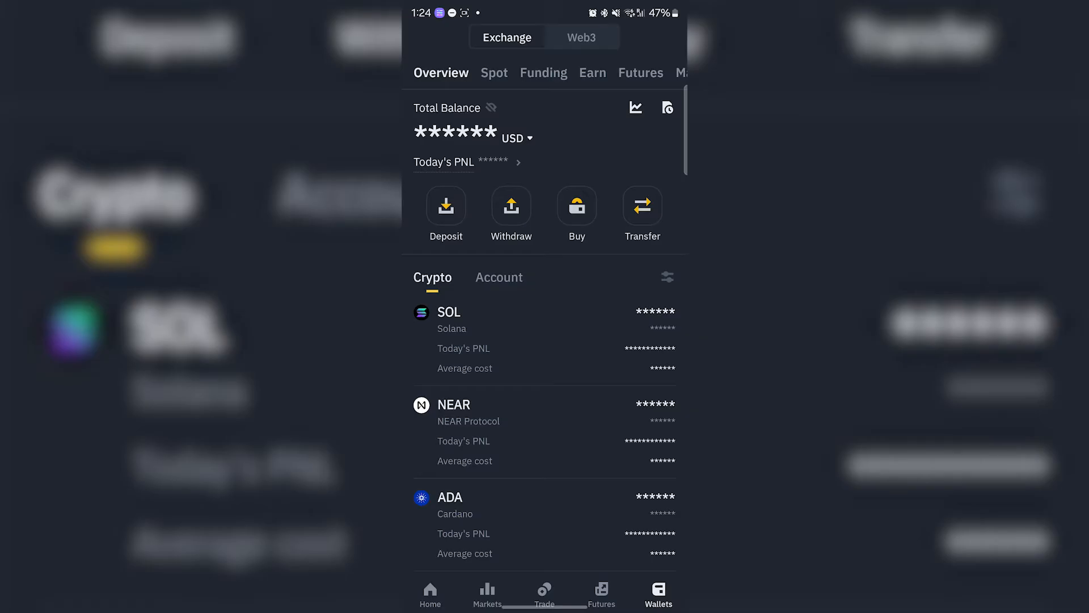
View Spot balances, reveal the Funding balance of $0.025974, then return to Spot.
scroll("down", 3)
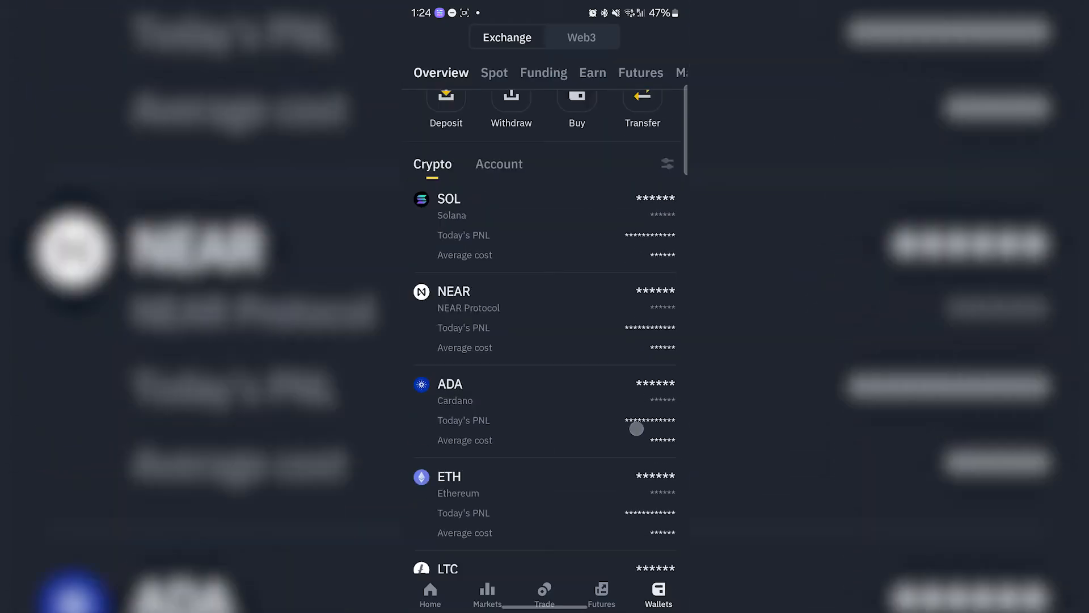
left_click(493, 73)
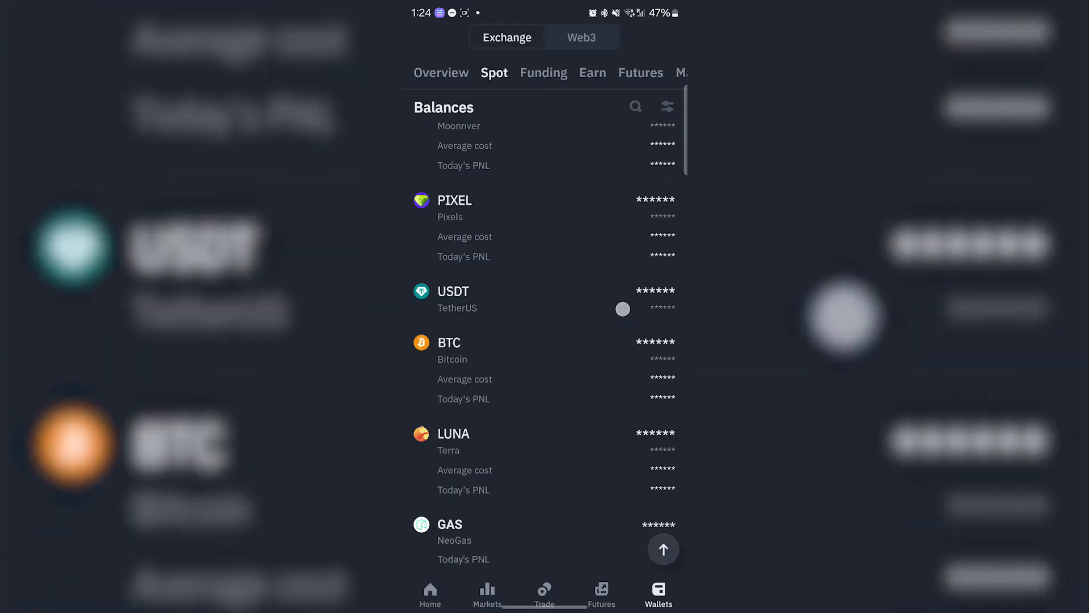
scroll("down", 3)
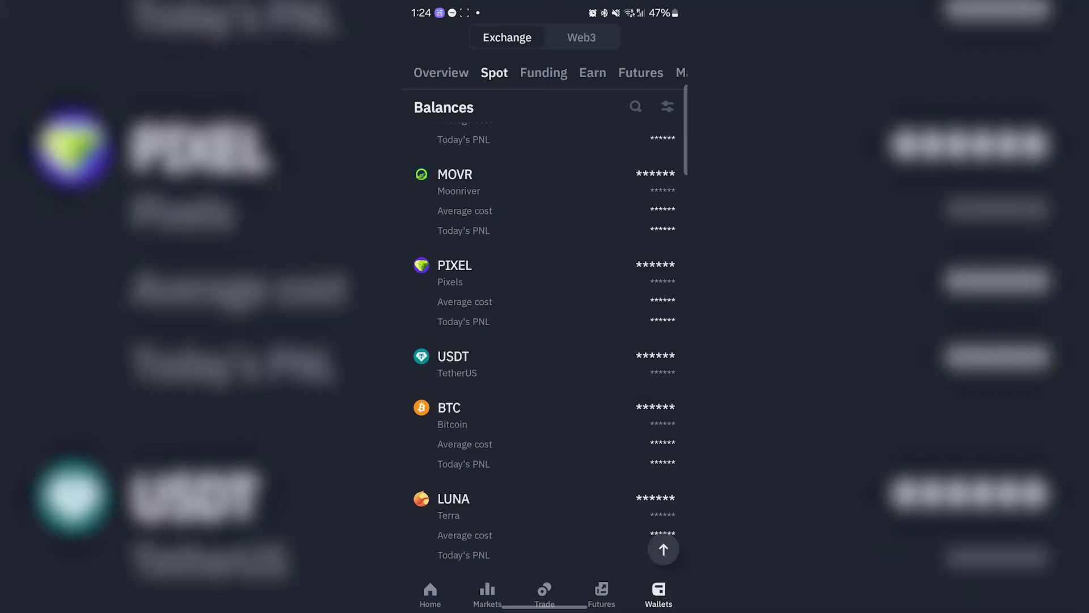
left_click(544, 73)
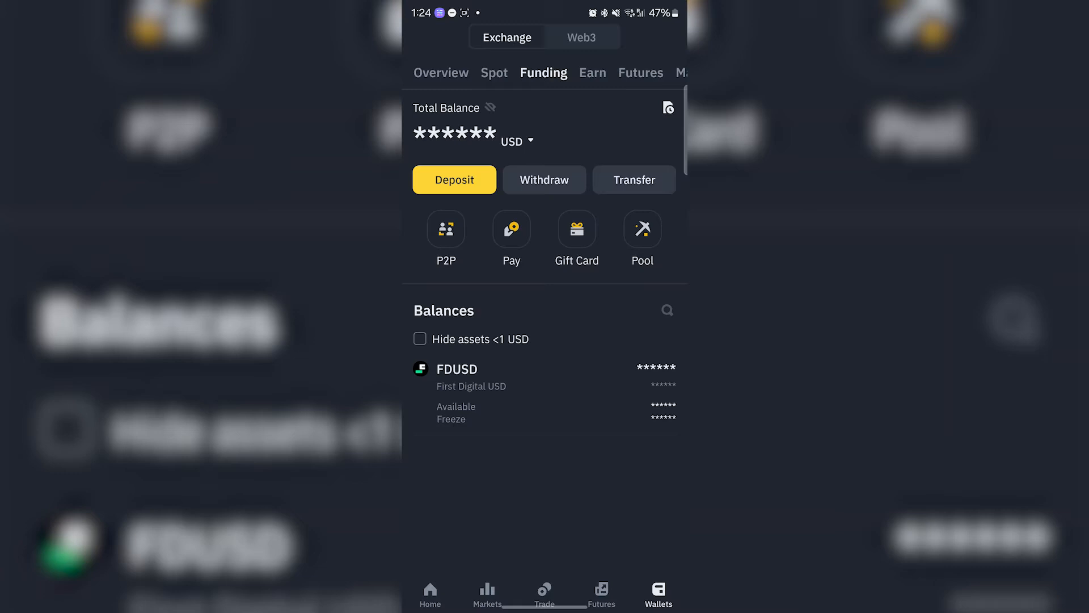
left_click(490, 107)
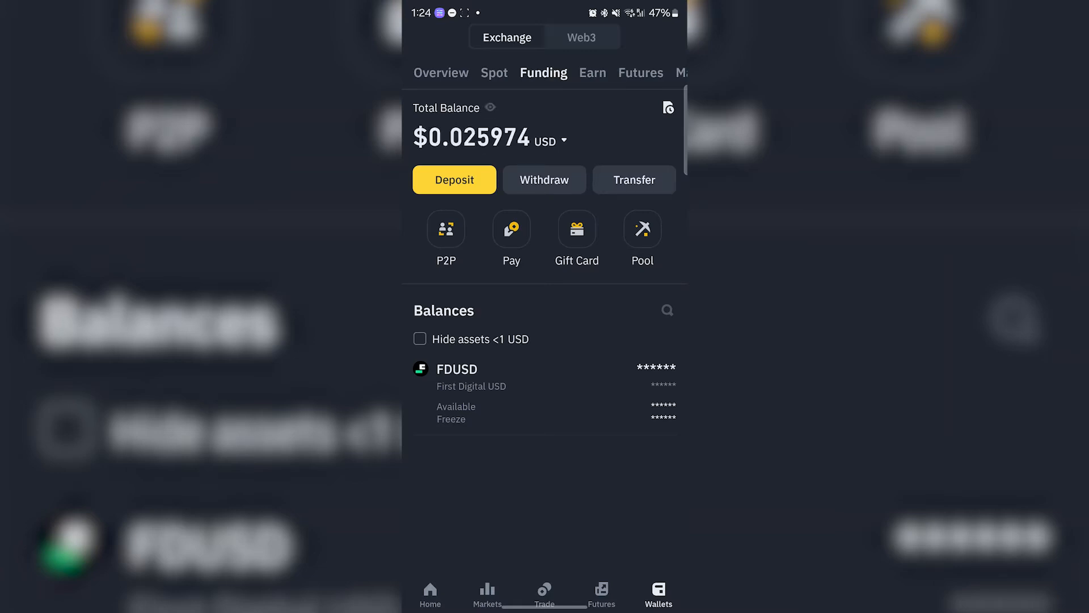
left_click(494, 72)
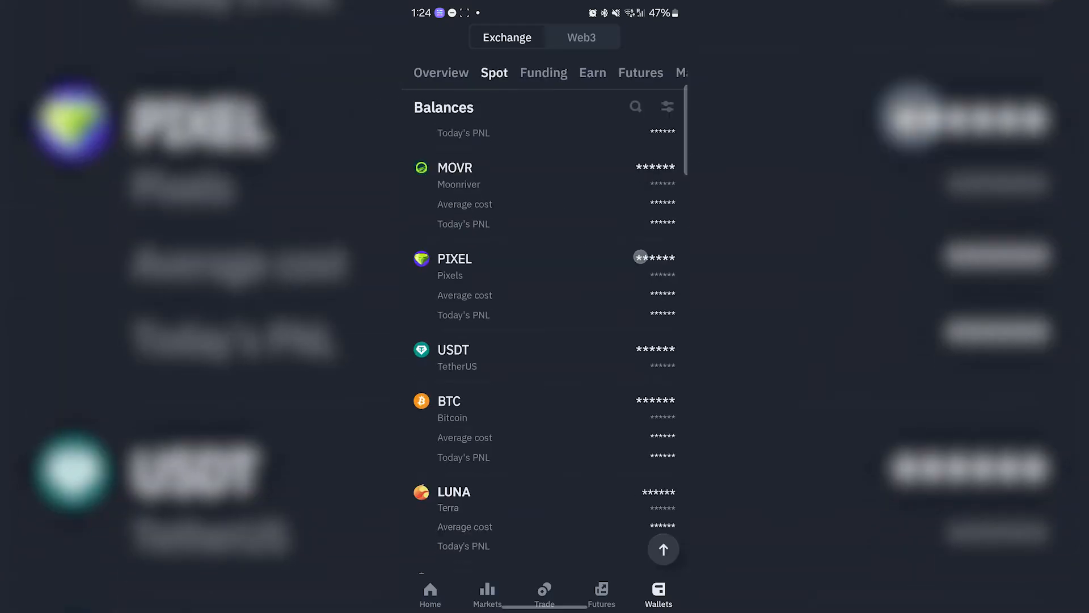
Open Spot USDT, reveal its 19.64924396 balance, and start a transfer.
left_click(453, 357)
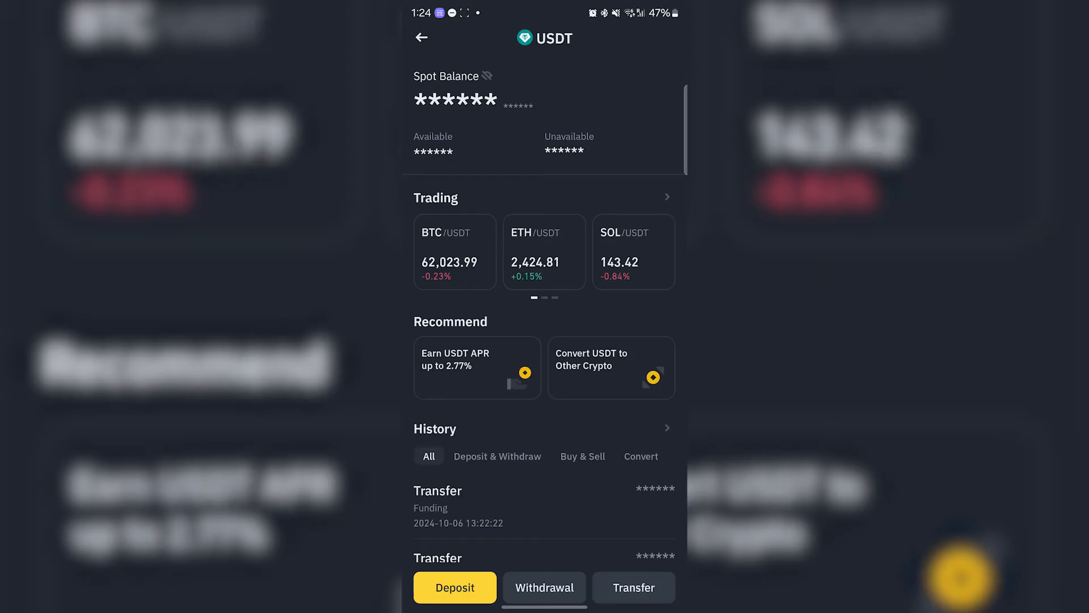
left_click(490, 76)
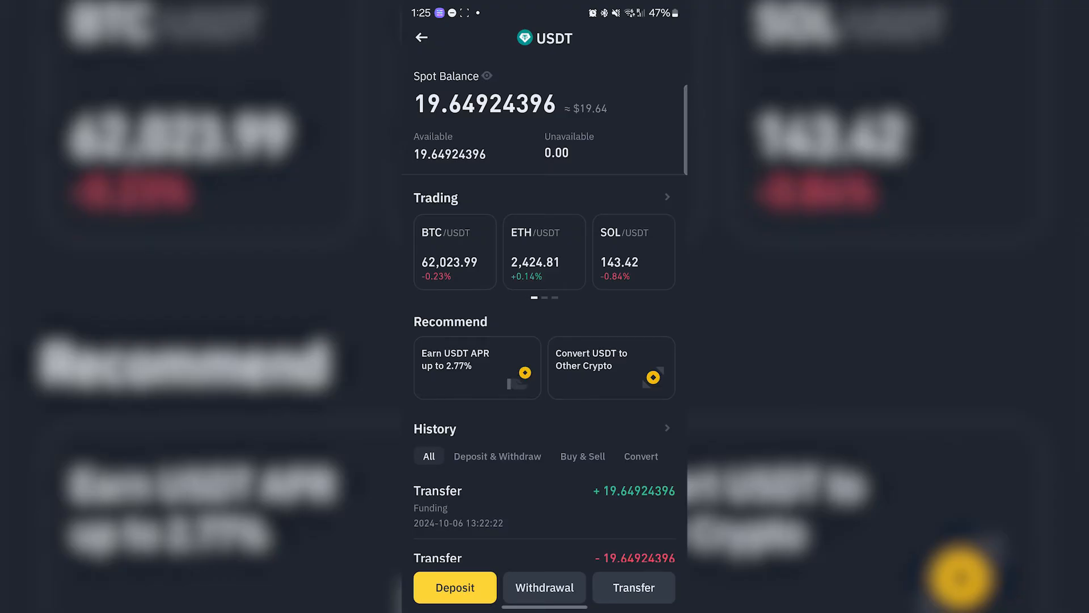
left_click(634, 603)
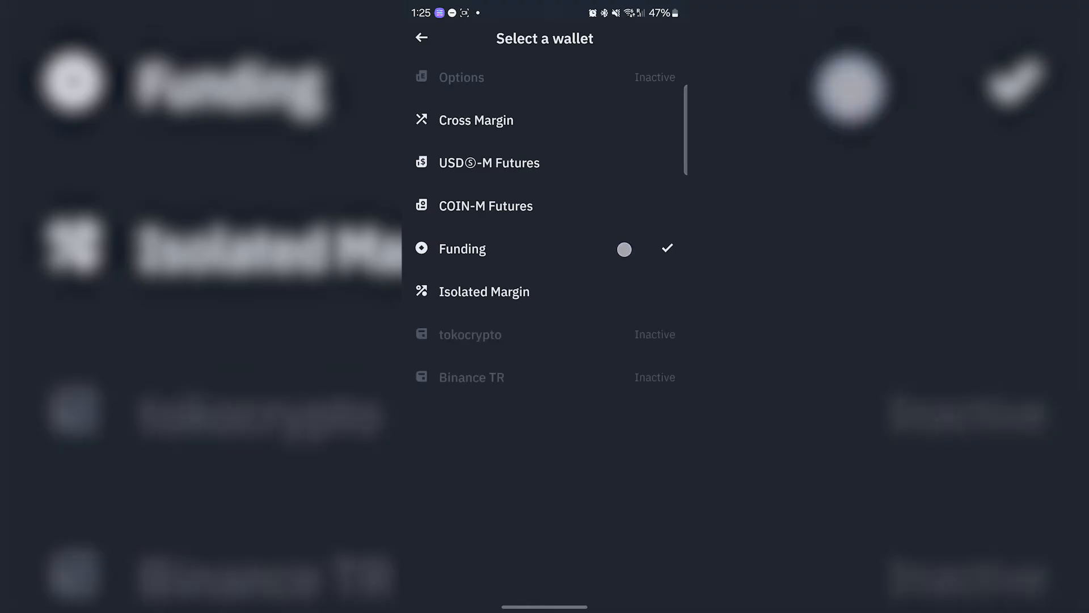
Transfer the maximum 19.64924396 USDT to the Funding wallet and confirm.
left_click(462, 249)
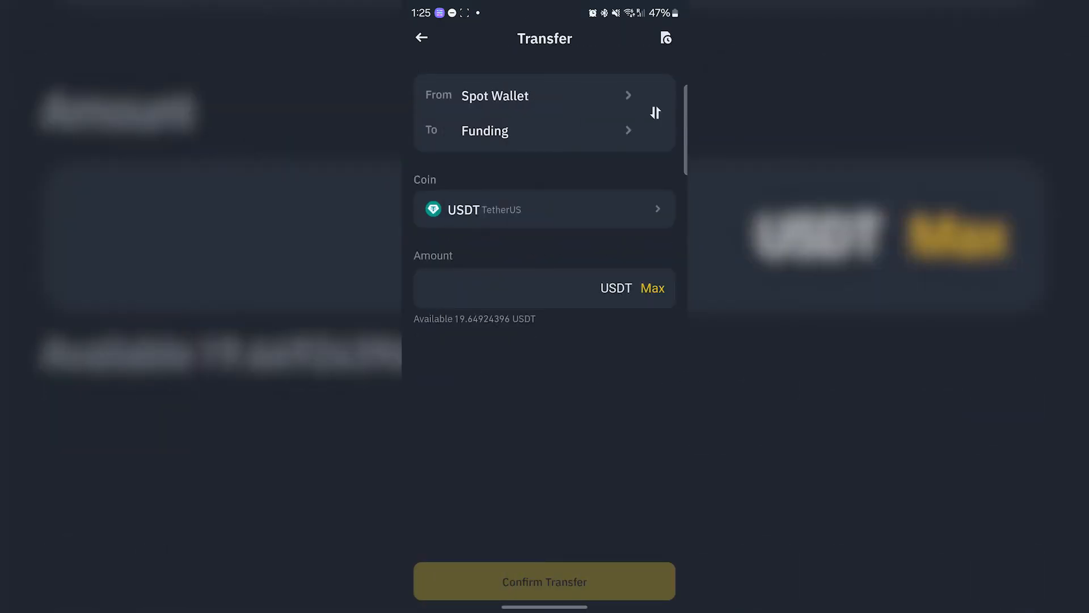
left_click(653, 288)
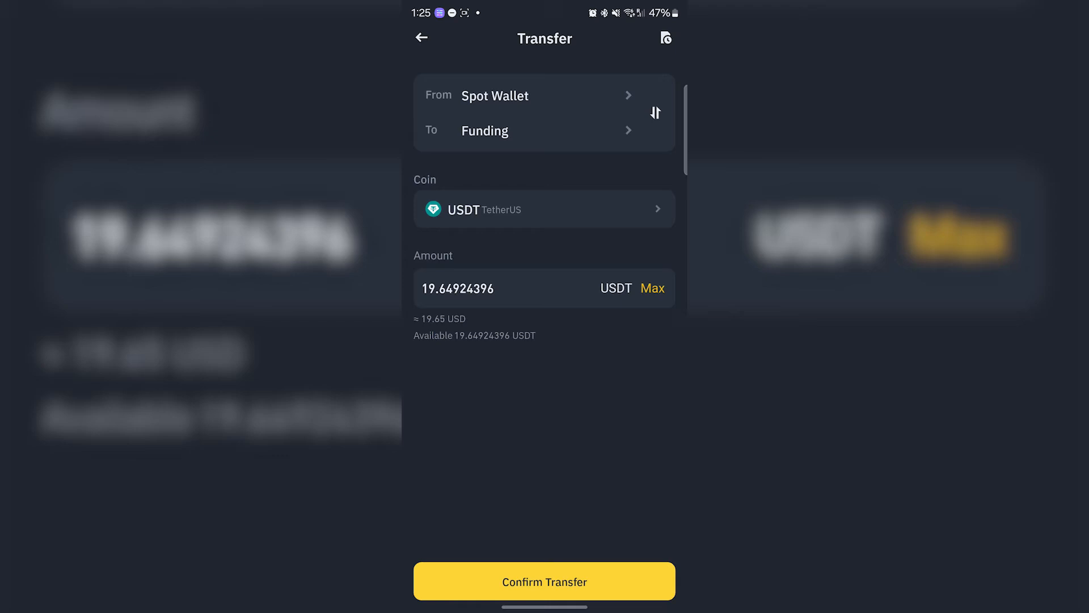
left_click(543, 581)
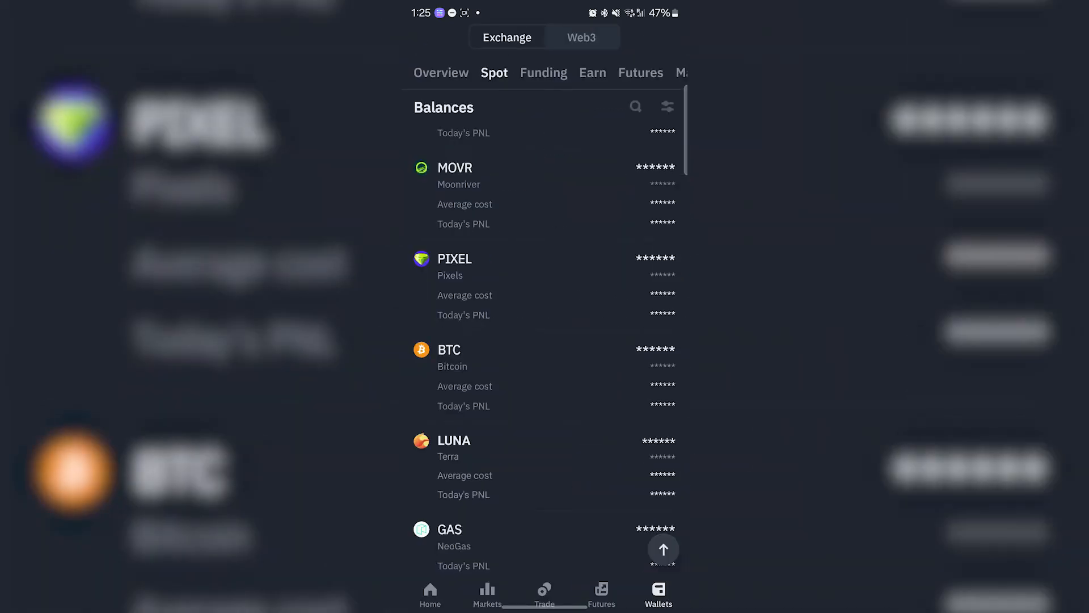
Check USDT in the Funding wallet, then open P2P Express for PKR.
left_click(543, 72)
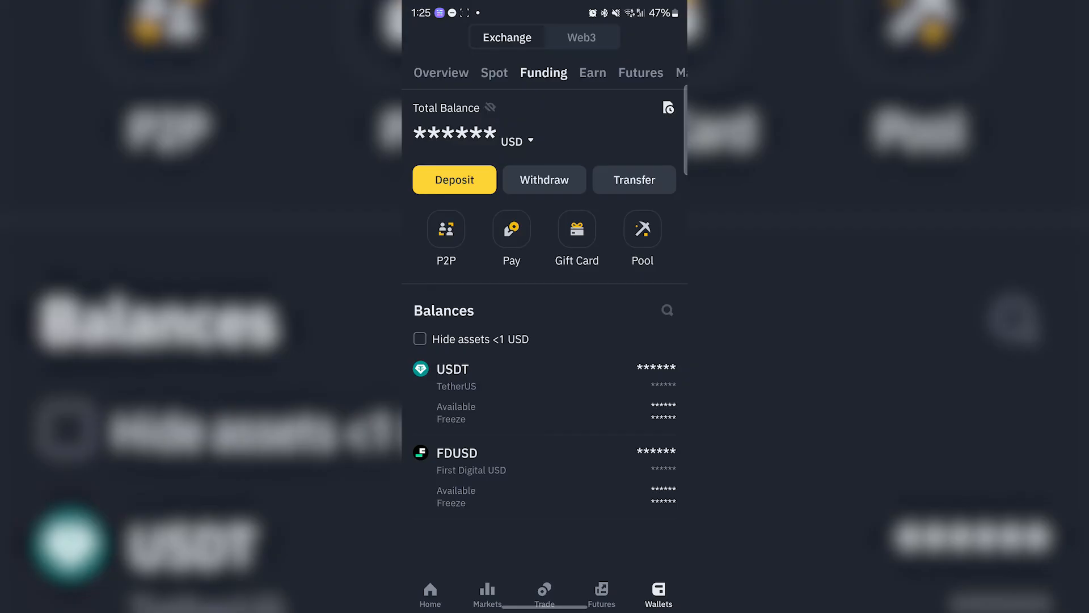
left_click(490, 108)
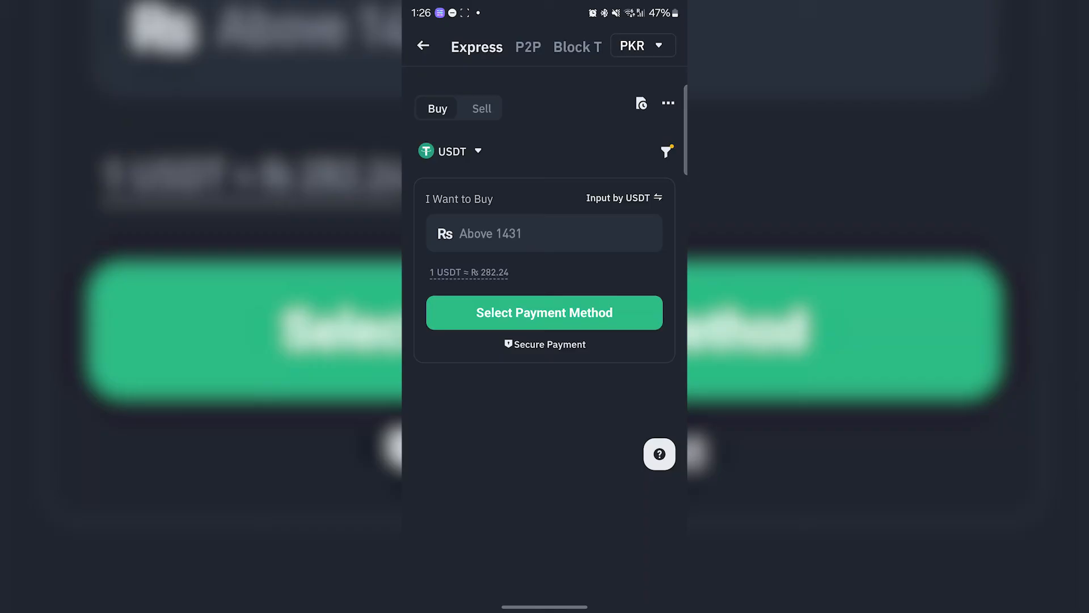
Switch to Sell, enter 10 USDT, and choose Bank Transfer as payment method.
left_click(481, 108)
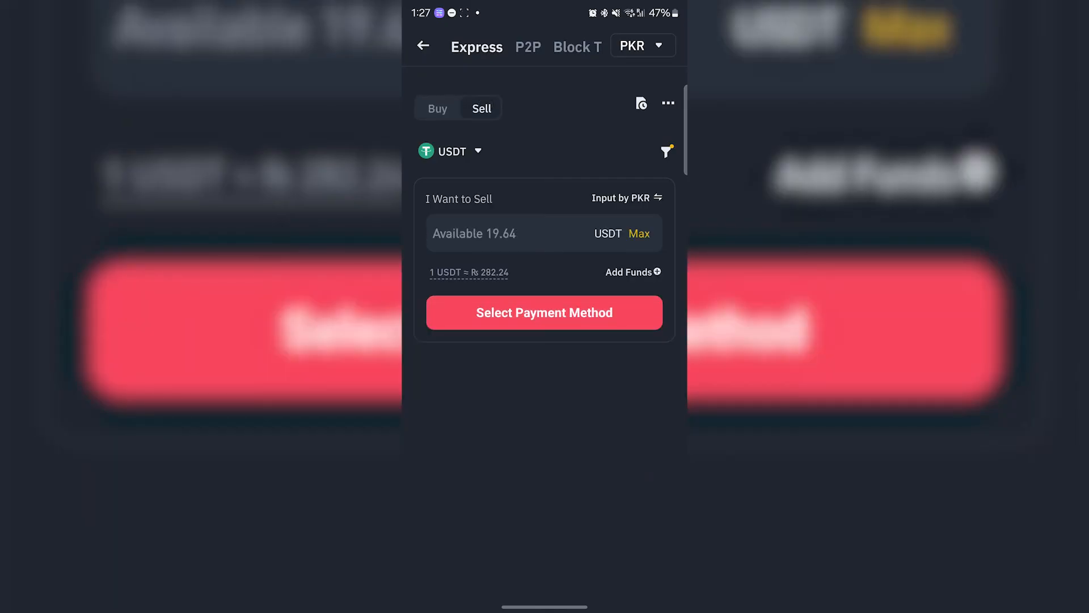
left_click(499, 233)
type("10")
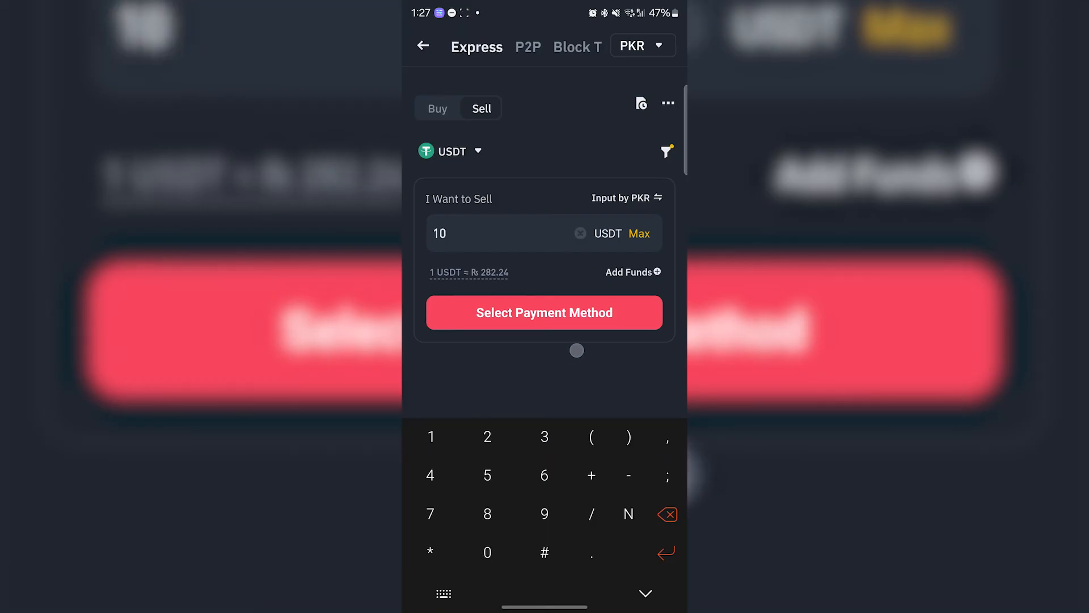
left_click(544, 312)
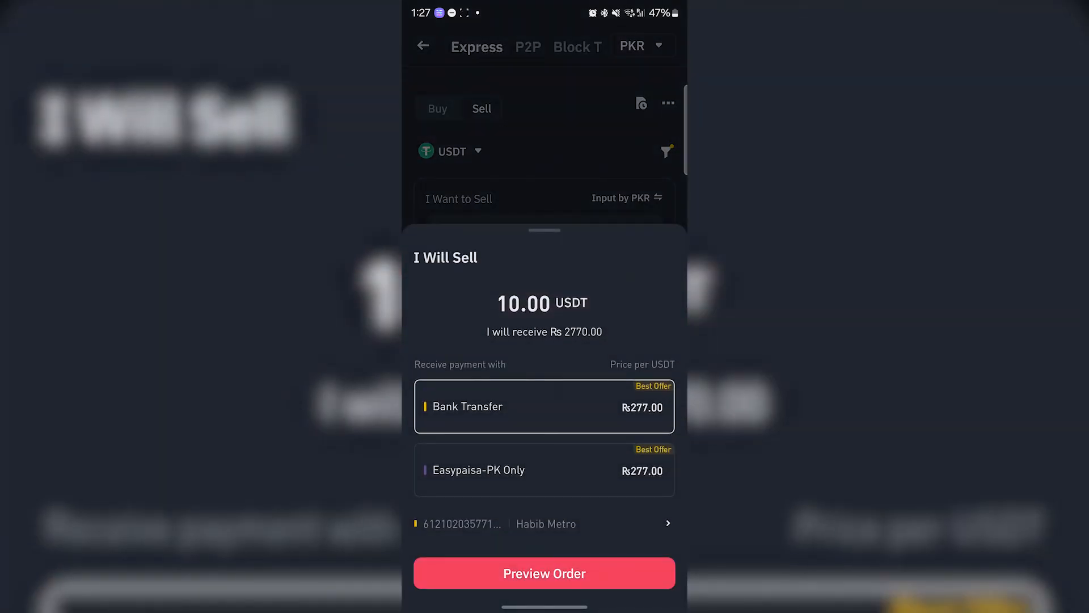